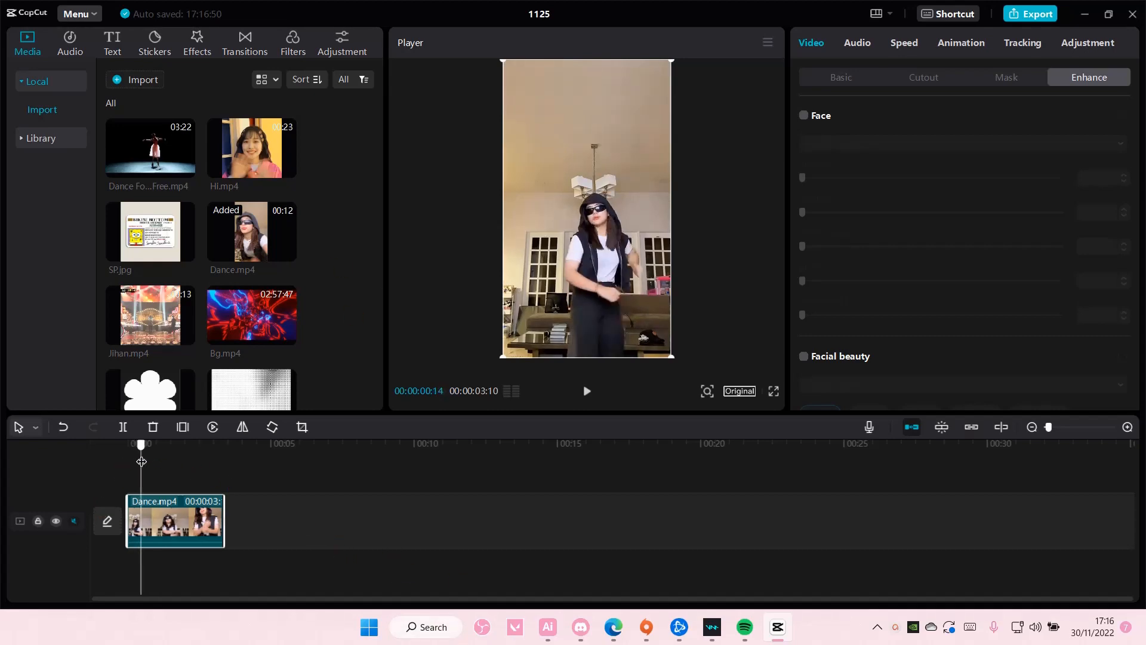
# - Rewind the preview and place a copy of Dance.mp4 right after the original
pyautogui.moveTo(141, 444); pyautogui.dragTo(175, 444)
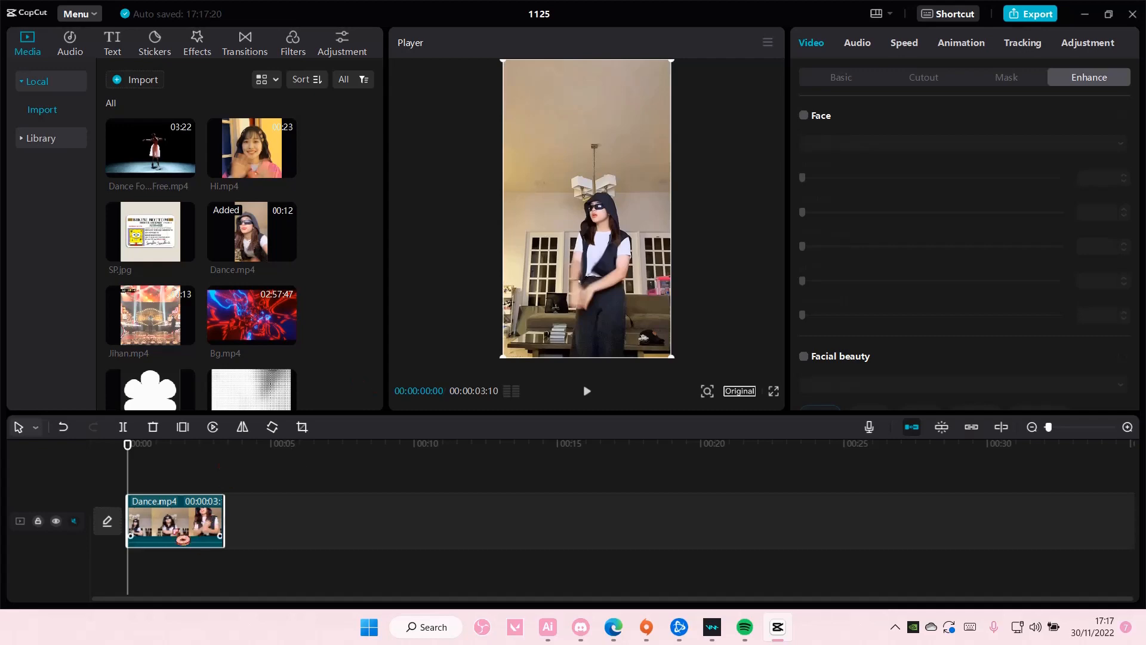
pyautogui.click(223, 444)
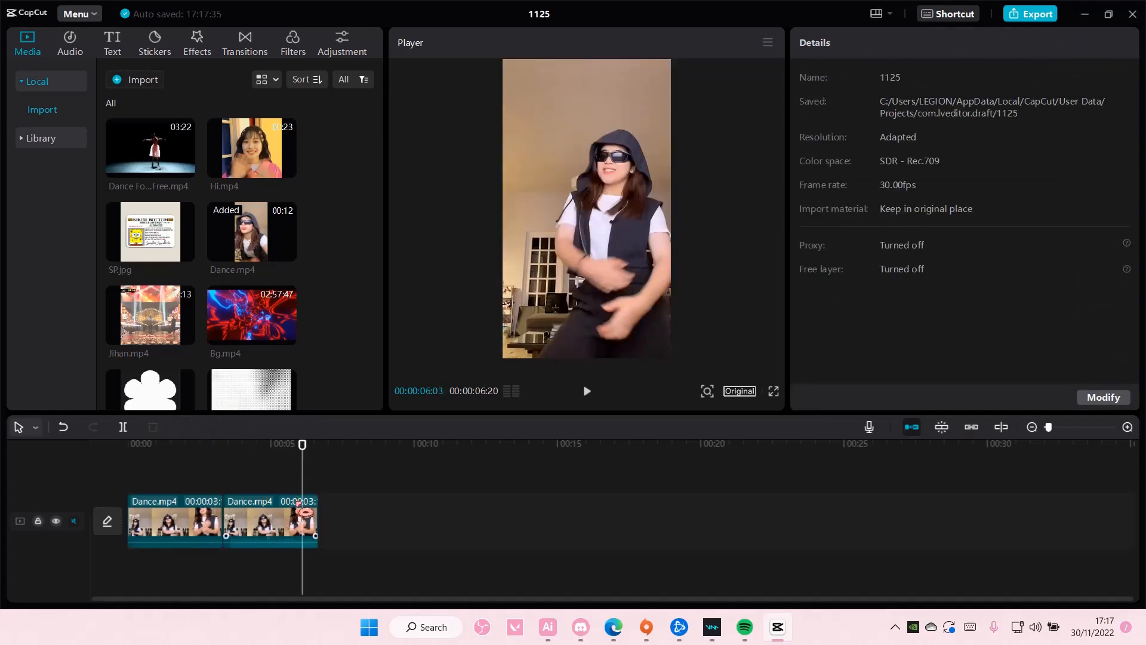
# - Reverse the second Dance.mp4 copy and play back the forward-then-backward sequence
pyautogui.click(270, 521)
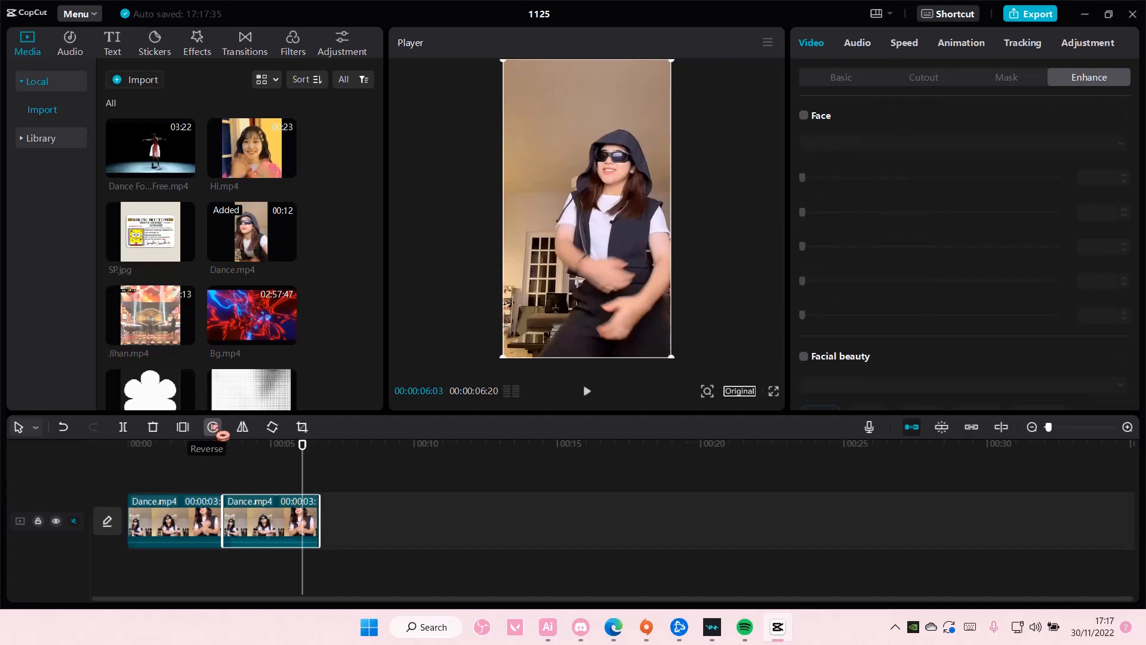
pyautogui.click(213, 427)
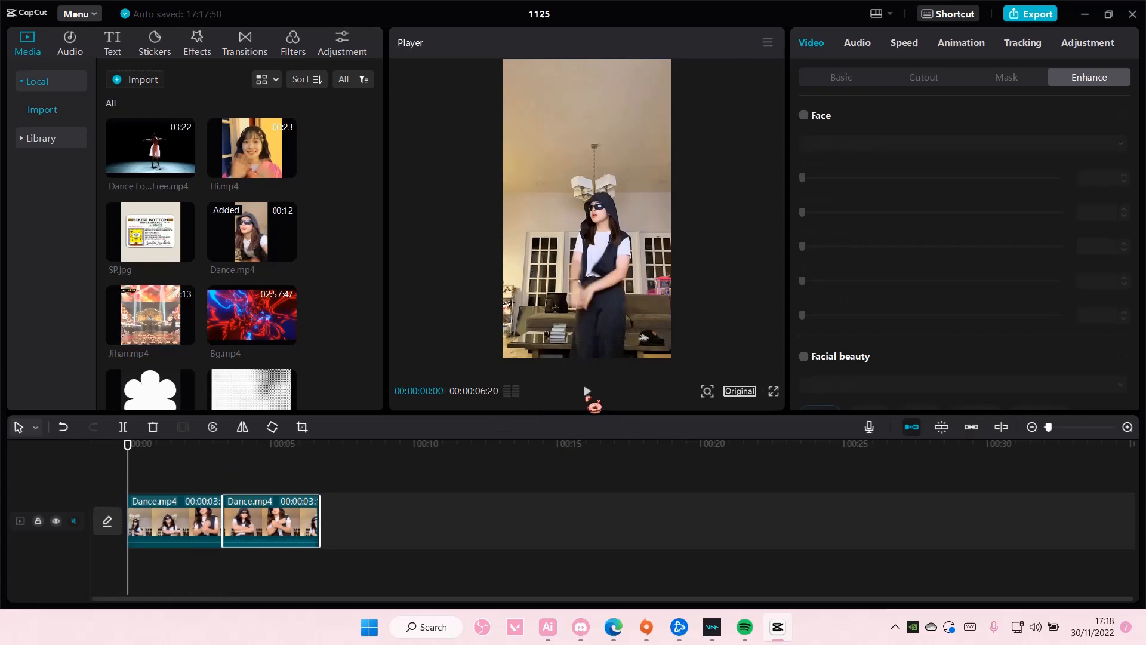
pyautogui.click(586, 391)
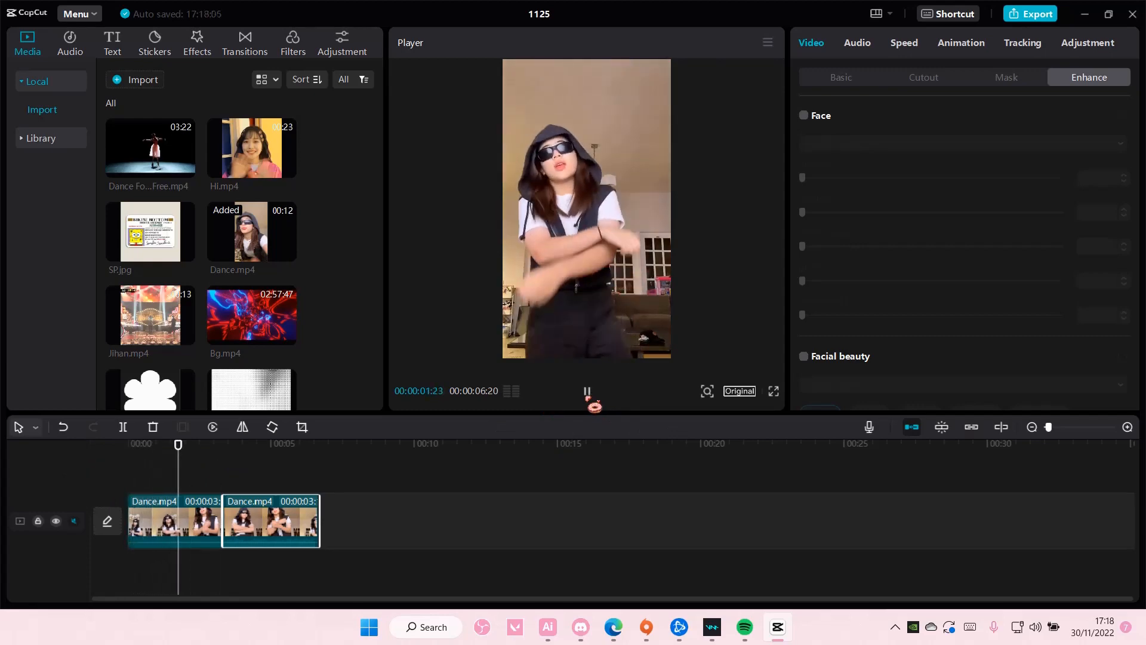